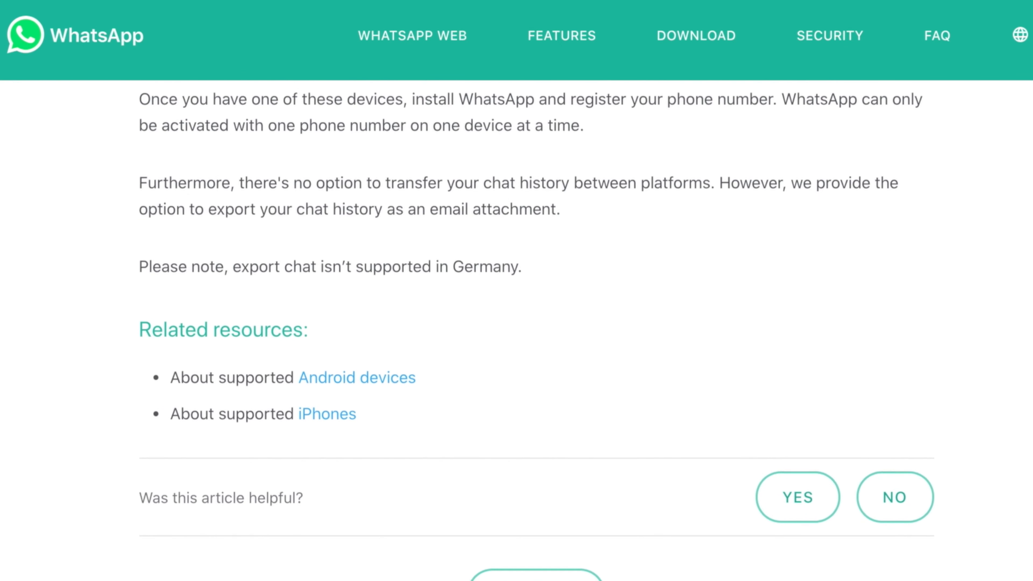
# Uninstall WhatsApp from the home screen and confirm with OK
pyautogui.scroll(-3)
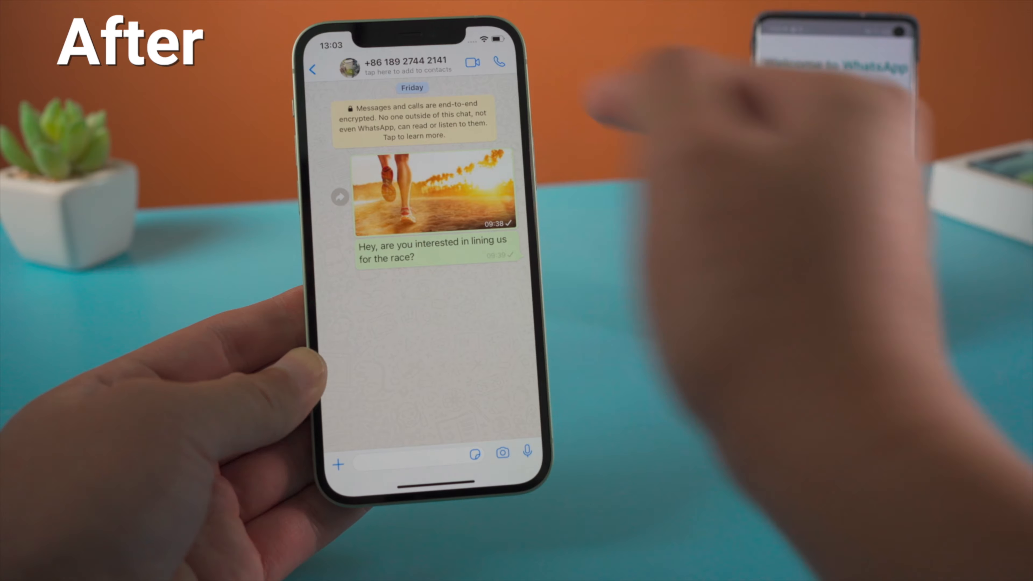
pyautogui.click(314, 68)
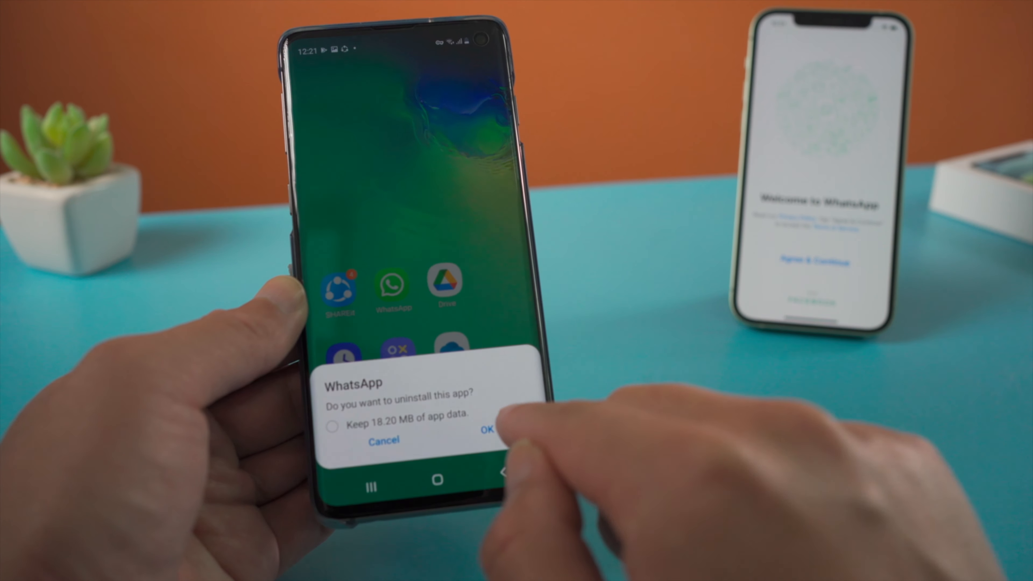
pyautogui.click(491, 440)
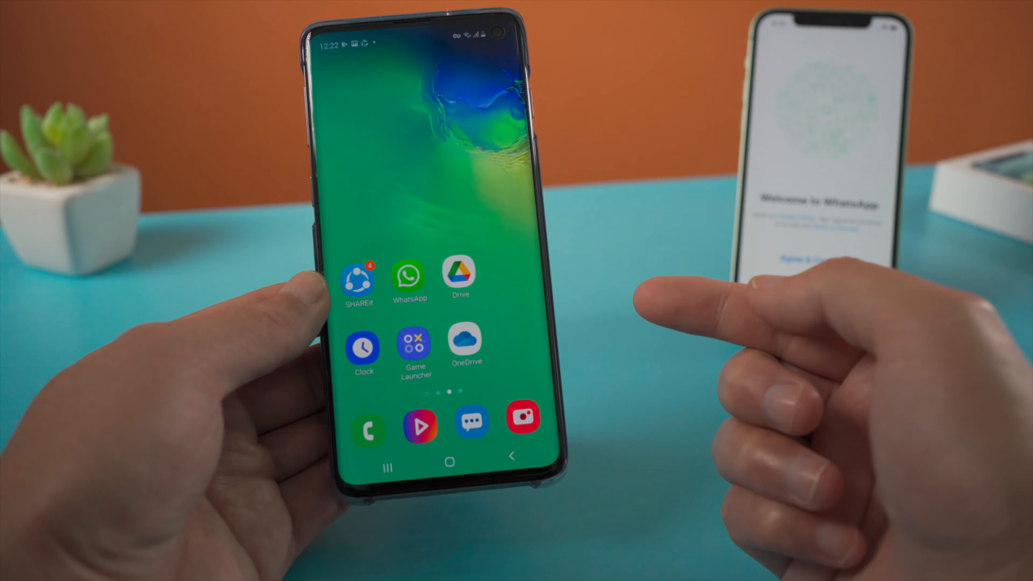
# Launch WhatsApp, agree to terms, allow access, restore the found backup and continue past profile info
pyautogui.click(409, 277)
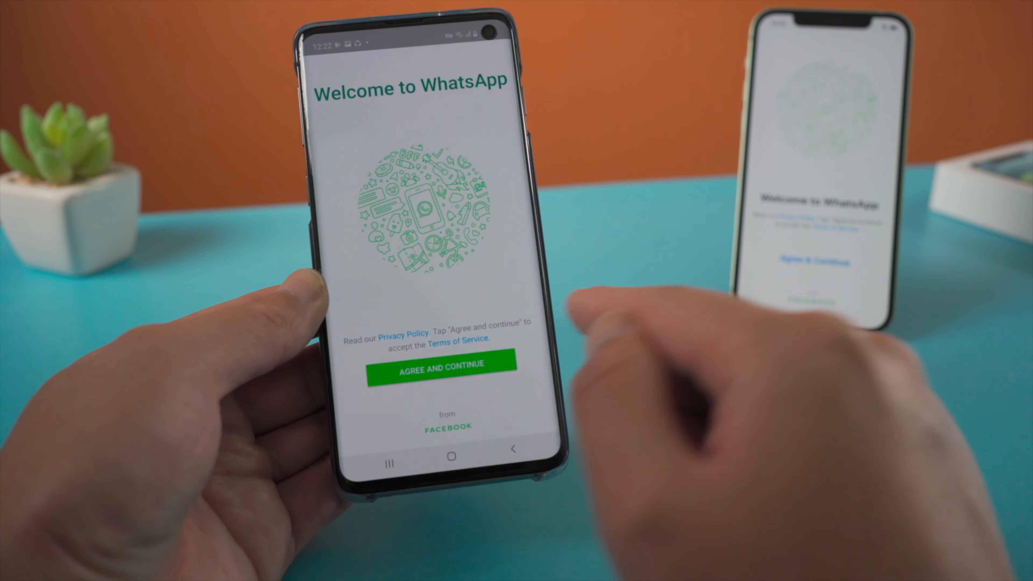
pyautogui.click(440, 366)
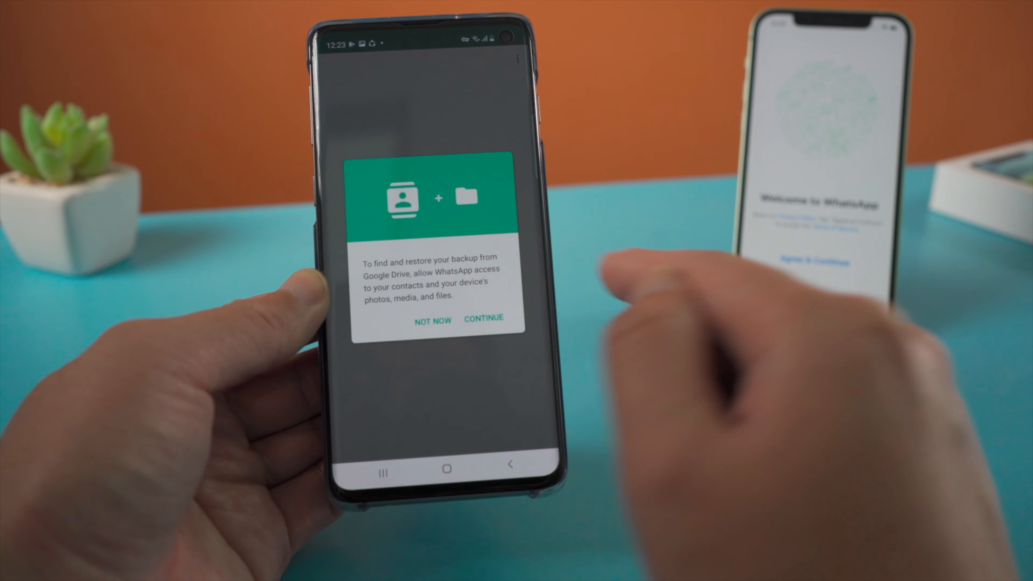
pyautogui.click(484, 318)
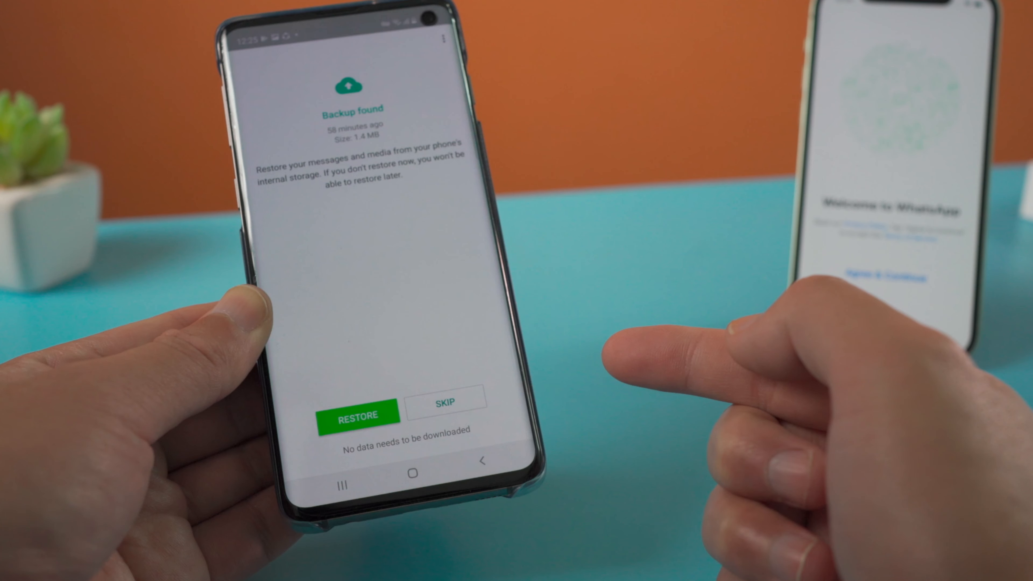
pyautogui.click(359, 417)
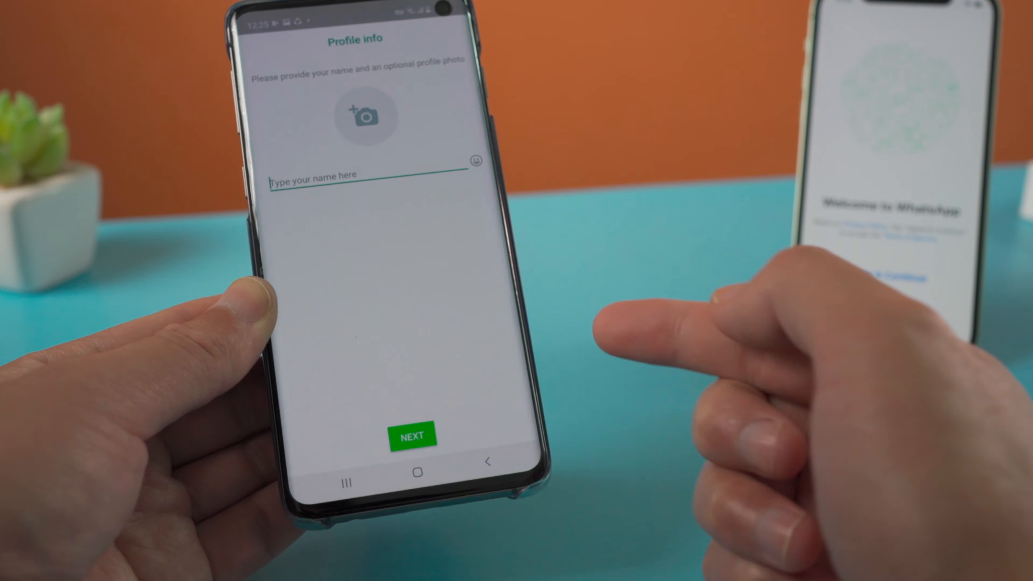
pyautogui.click(413, 435)
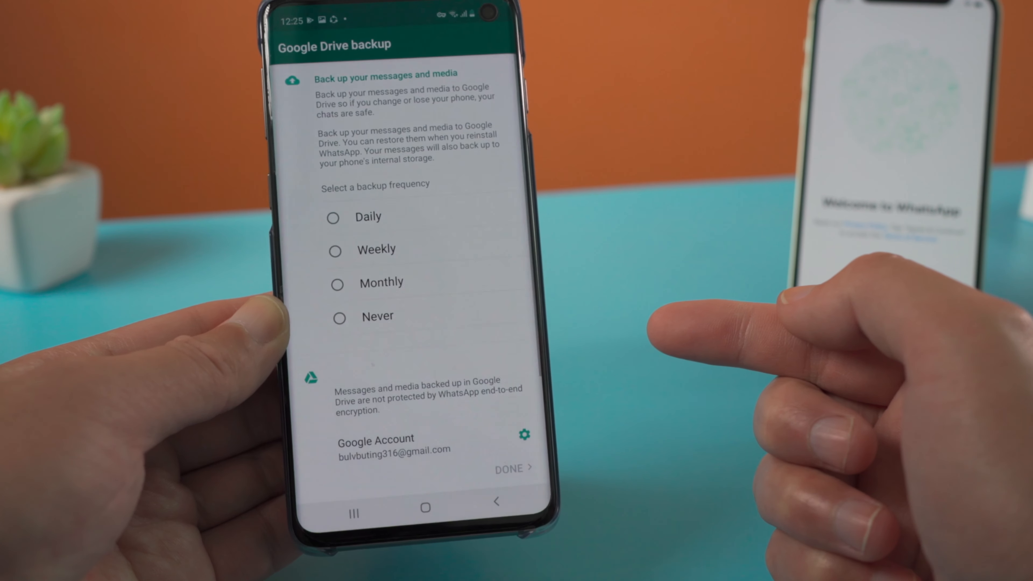
# Choose Never for Google Drive backups and finish with Done
pyautogui.click(339, 317)
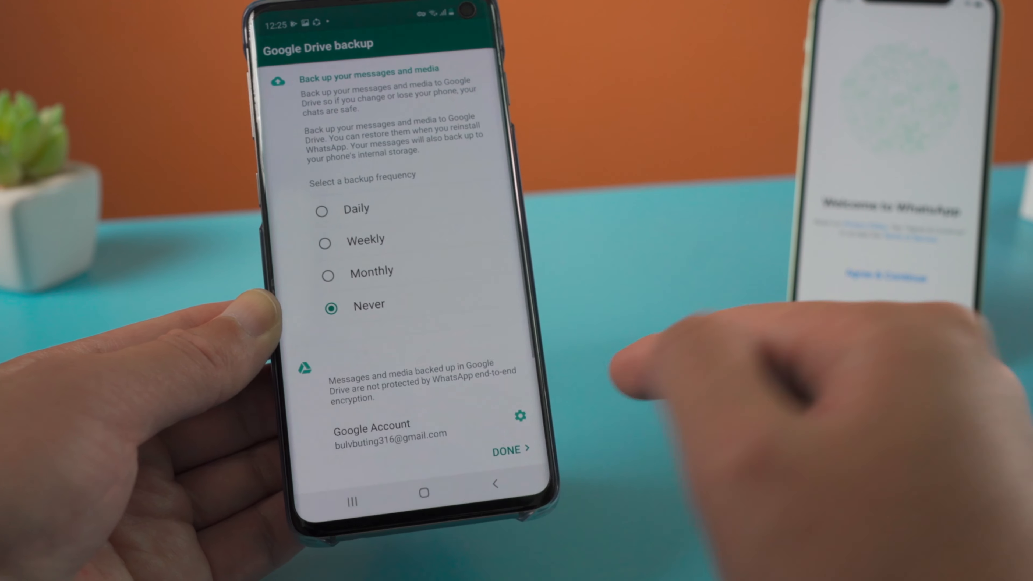
pyautogui.click(508, 449)
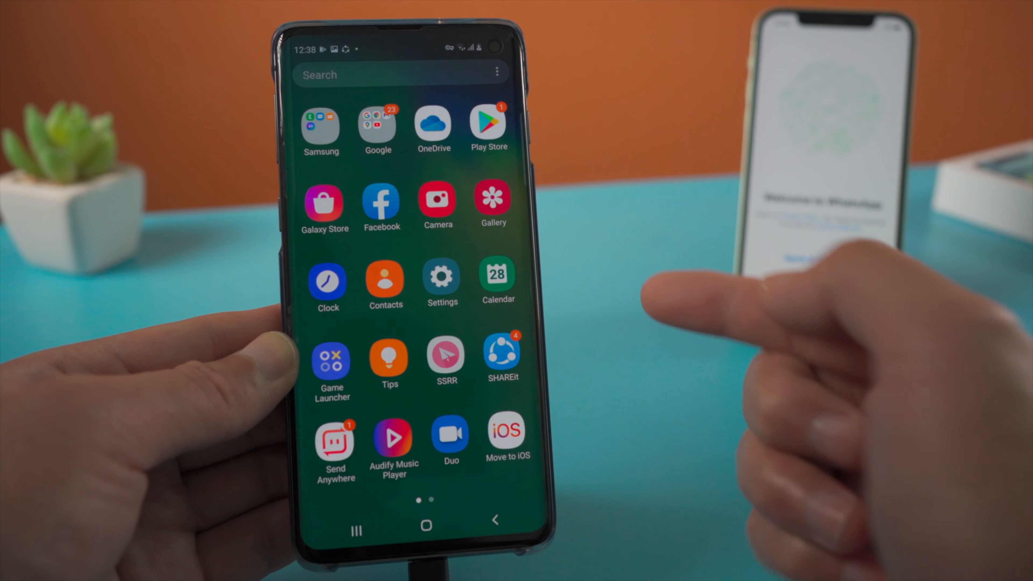
# Go into Settings, past Developer options, to About phone's Software information page
pyautogui.click(441, 277)
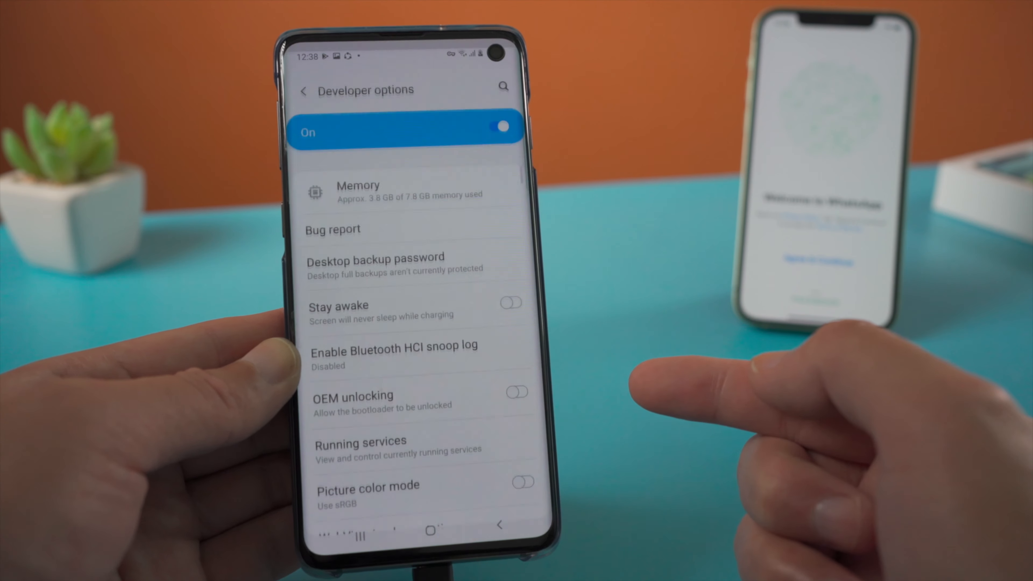
pyautogui.scroll(-3)
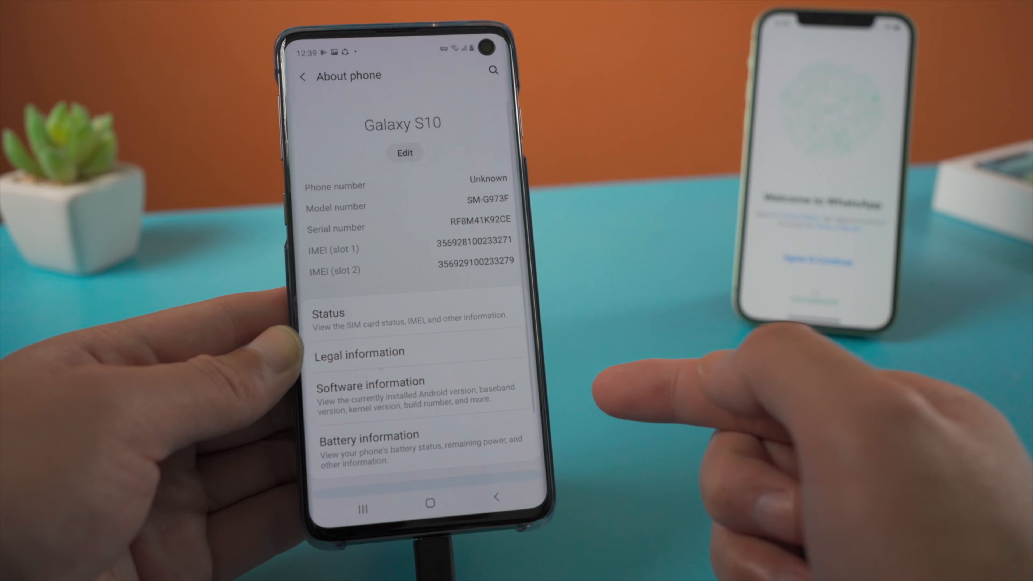
pyautogui.click(369, 381)
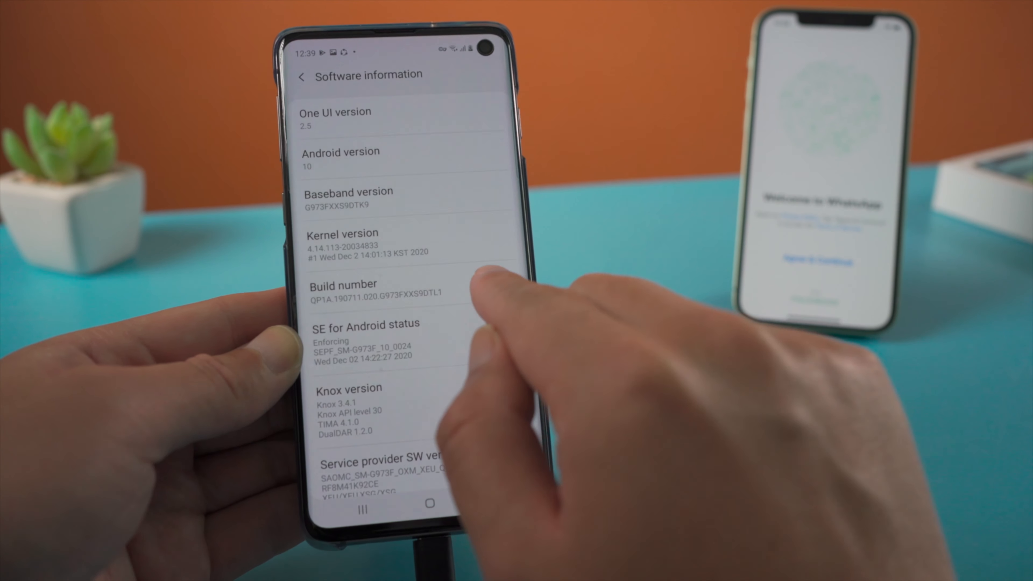